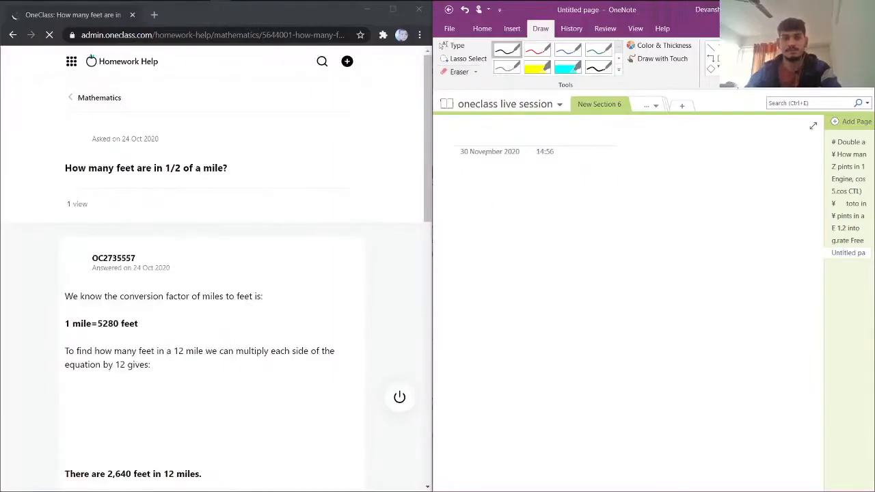
Step: Handwrite an underlined "10." and the heading "Feet in 1/2 mile ?" in black pen
left_click_drag(451, 188, 465, 184)
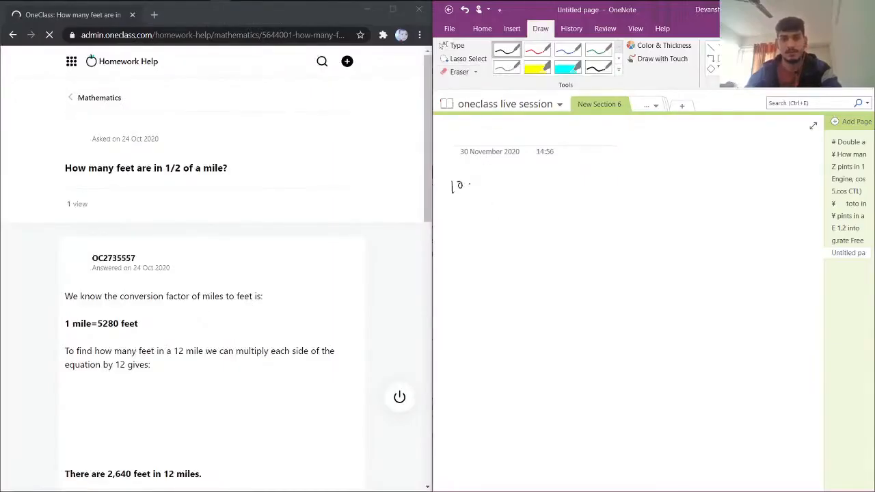
left_click_drag(448, 202, 472, 194)
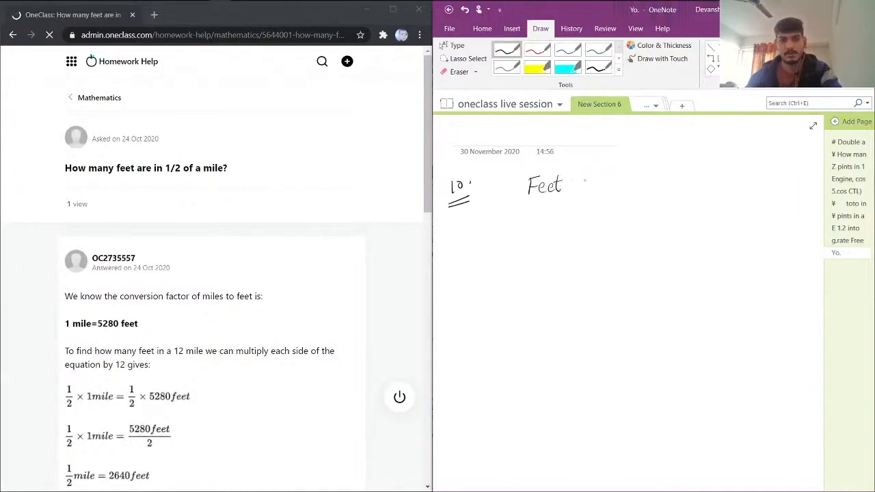
left_click_drag(585, 188, 605, 188)
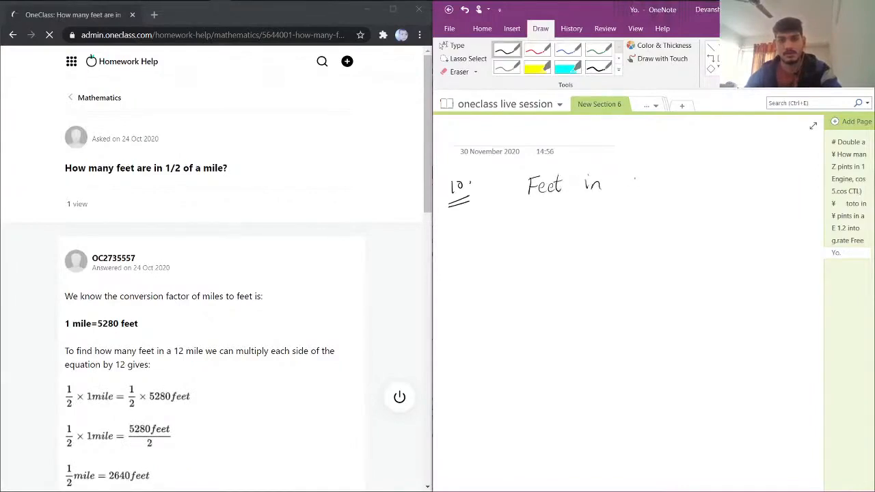
left_click_drag(629, 188, 691, 188)
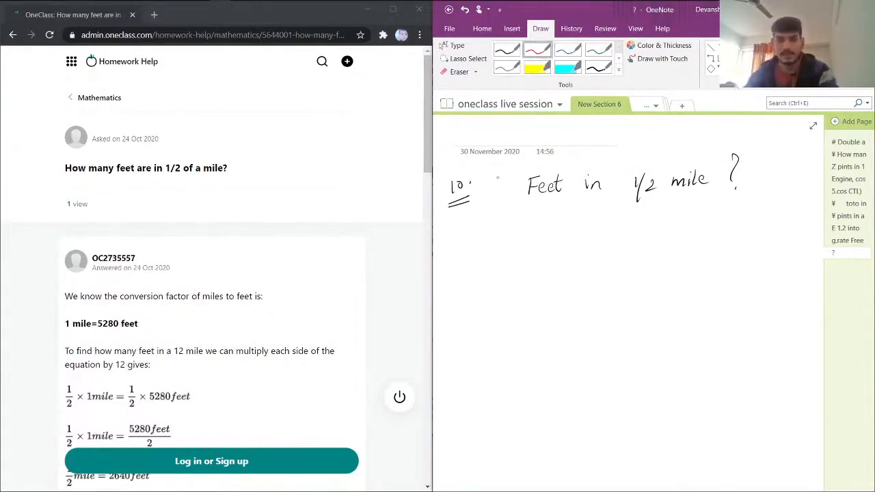
Step: Write in red 1 mile = 5280 feet, then 1/2 mile = 2640 feet below
left_click_drag(482, 236, 482, 256)
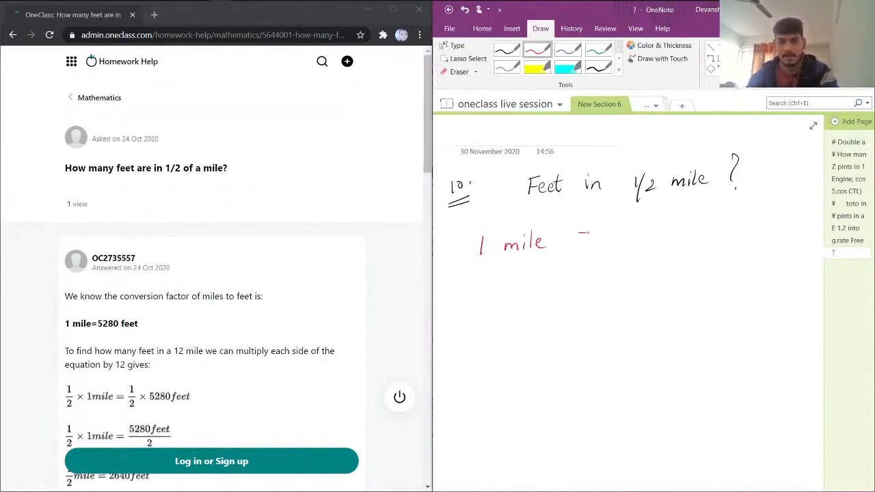
left_click_drag(578, 236, 639, 233)
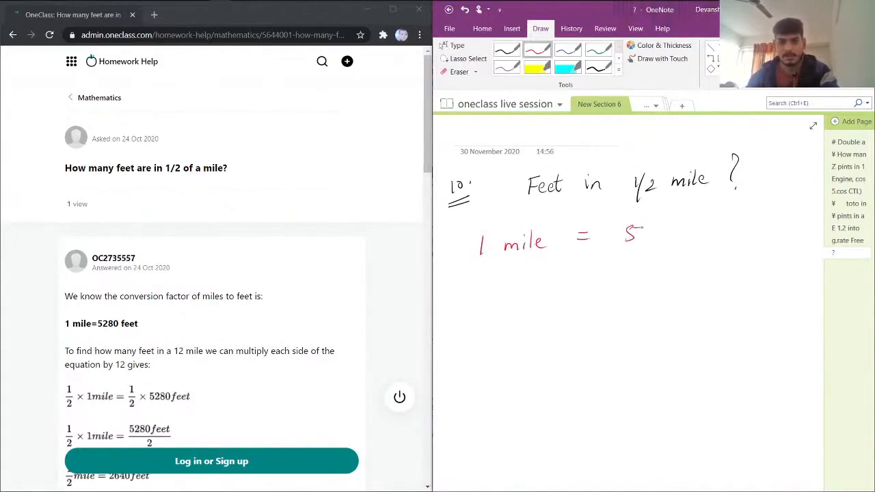
left_click_drag(623, 232, 715, 246)
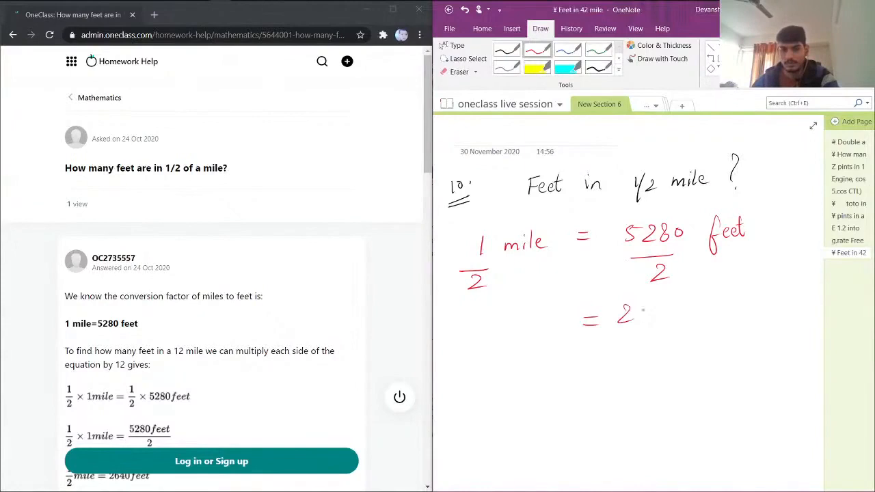
left_click_drag(622, 312, 731, 314)
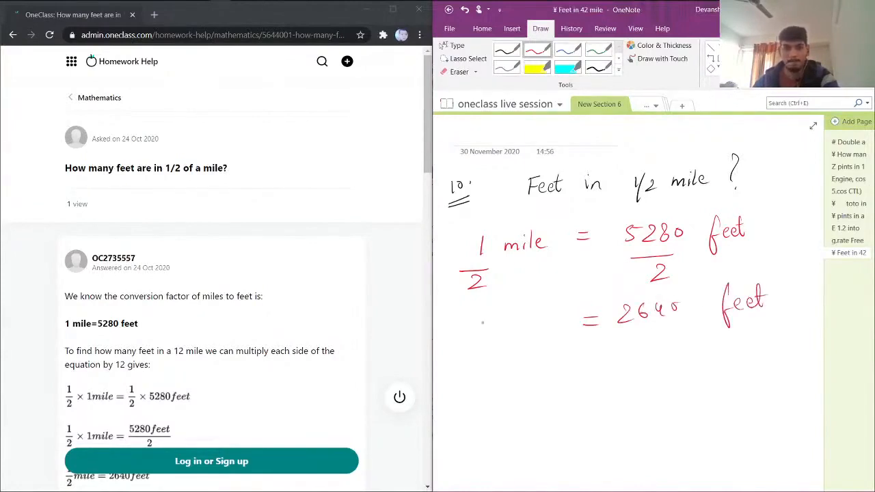
left_click_drag(478, 314, 526, 331)
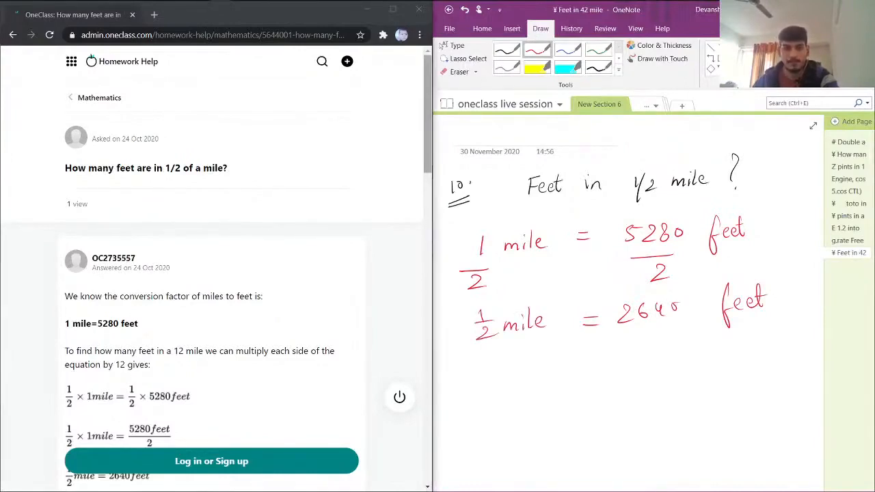
Step: Scroll the OneClass answer page down to the Verify solution section
scroll("down", 3)
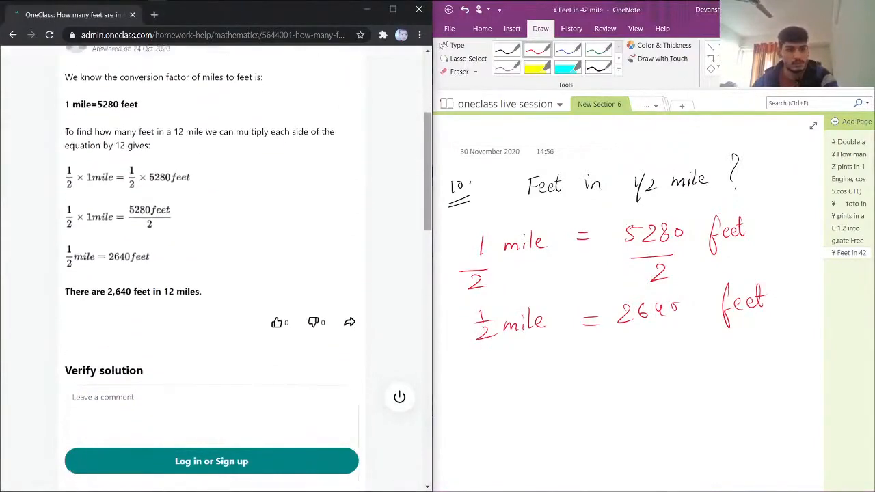
scroll("down", 3)
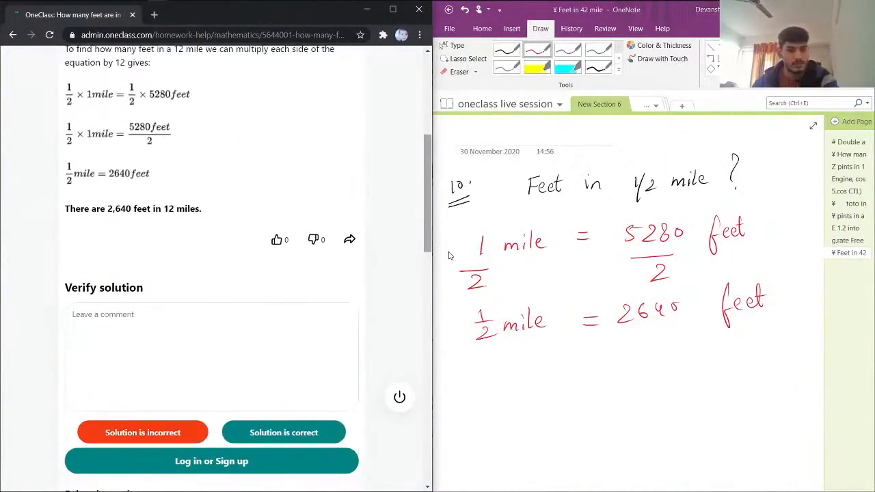
scroll("up", 3)
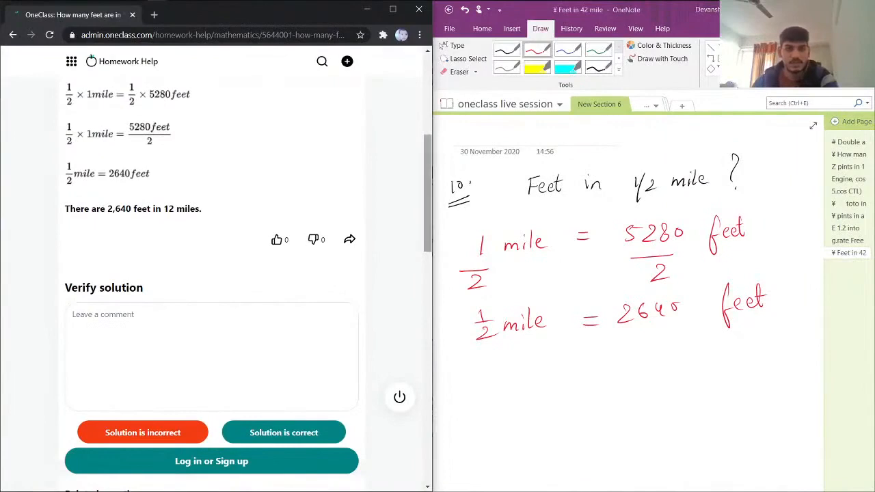
scroll("down", 3)
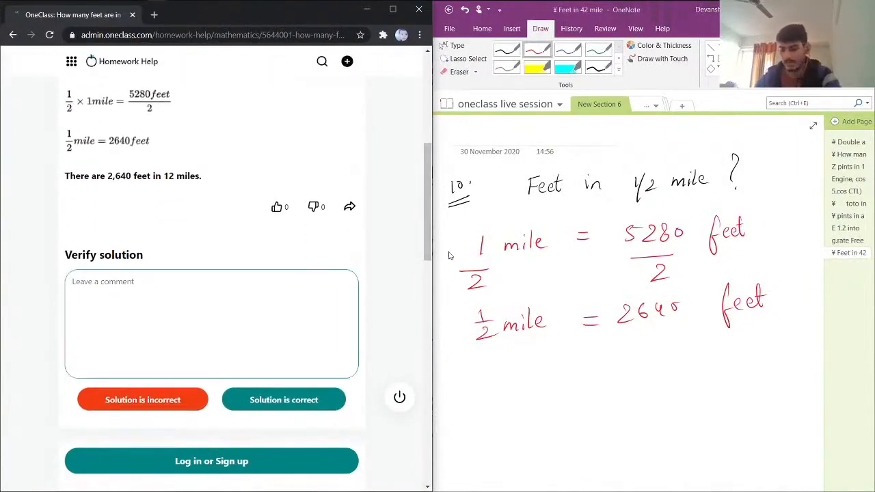
Step: Start the comment with "Correct Solution... 2640 feet in 1/2 mile..."
type("c")
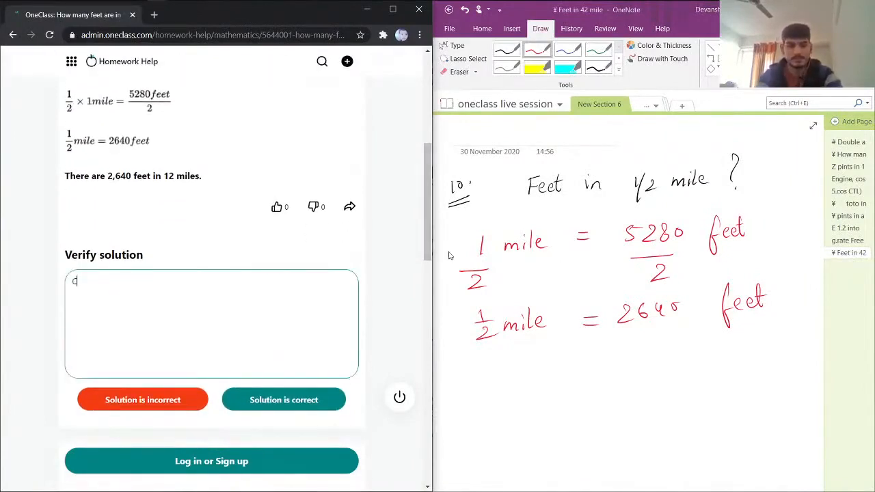
type("Correct")
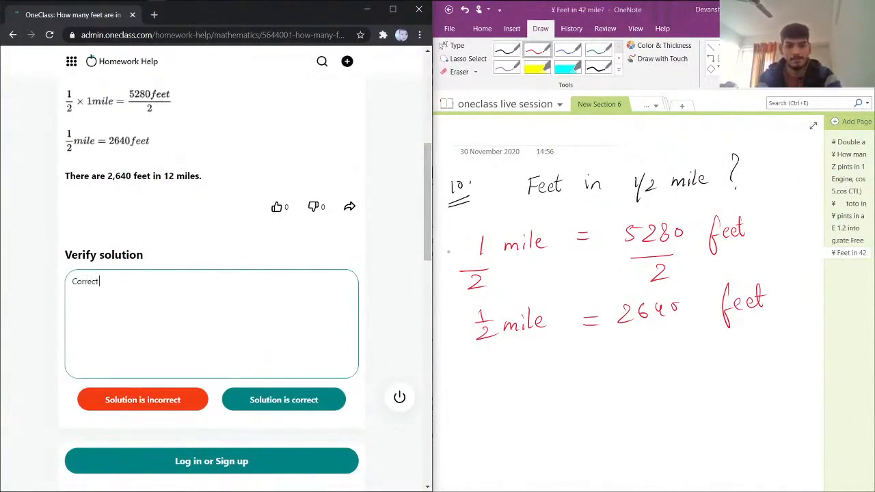
type("Solut")
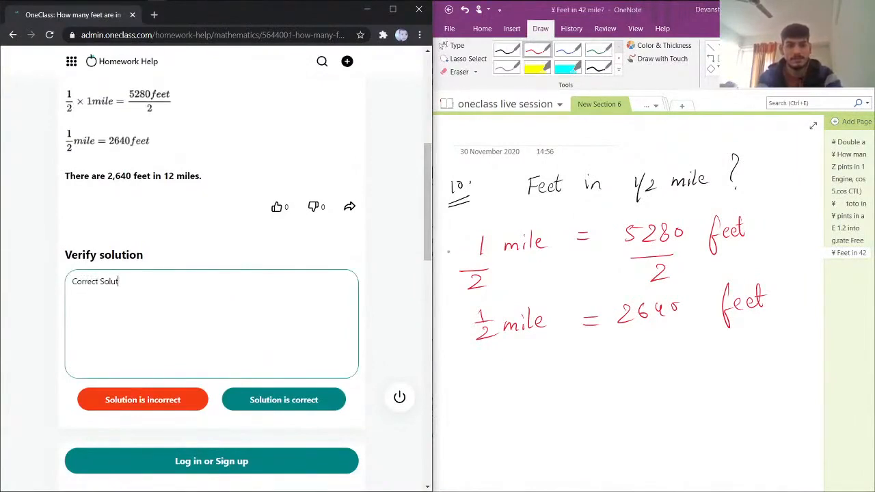
type("ion...")
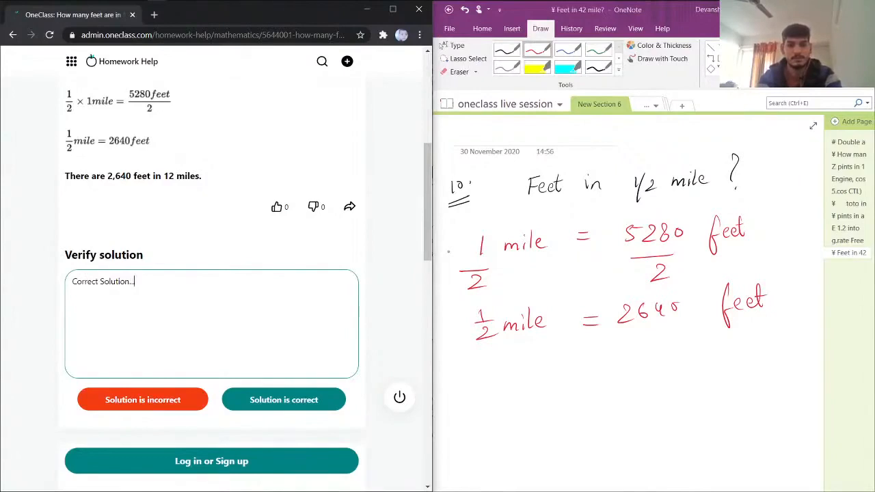
type("26")
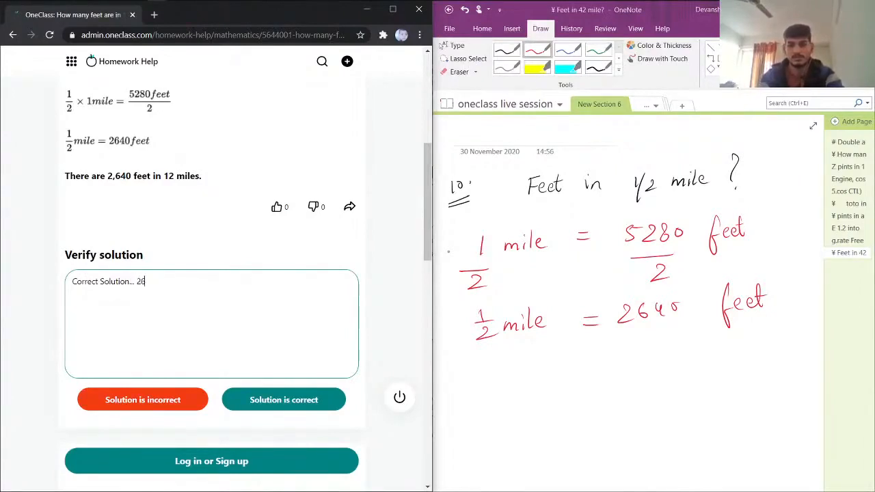
type("640 f")
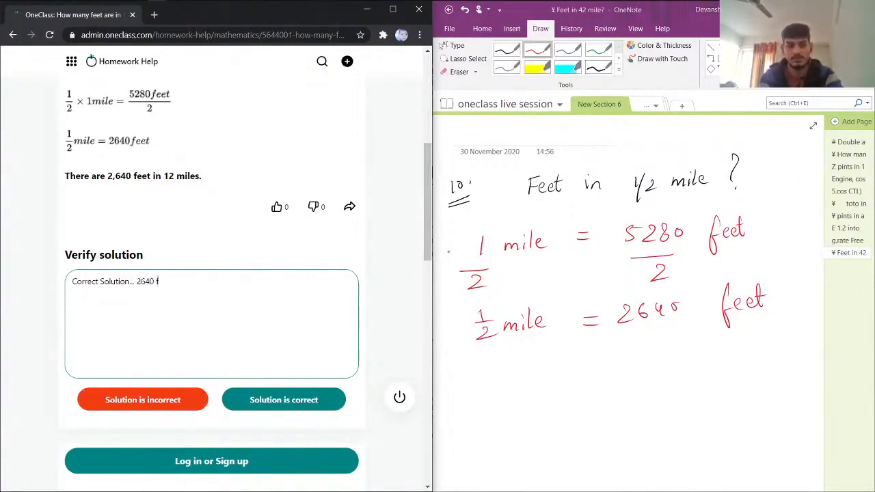
type("feet in")
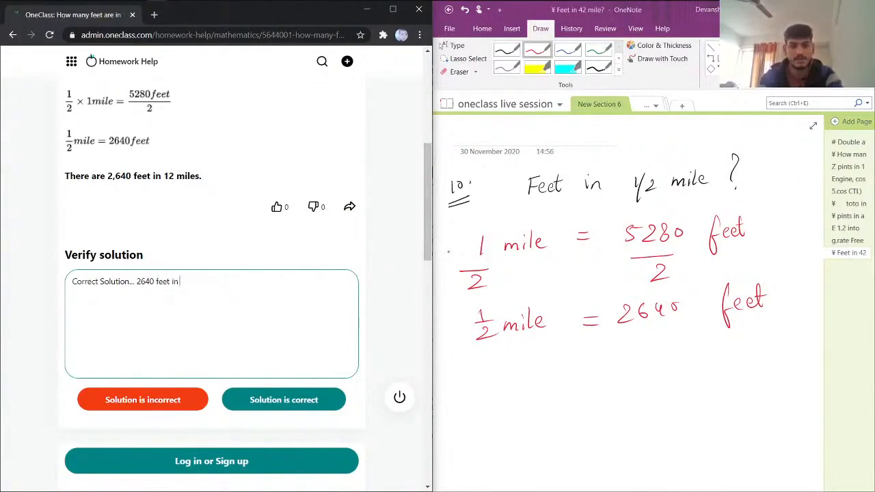
type("1/2")
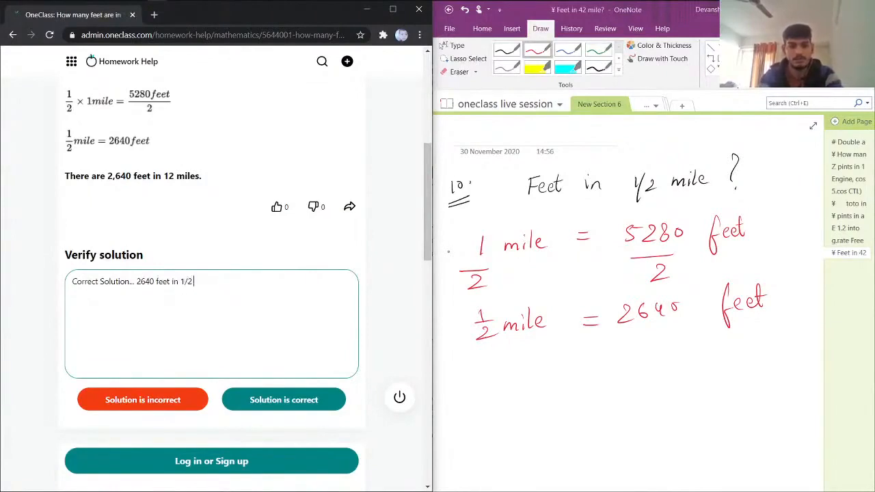
type("mile...")
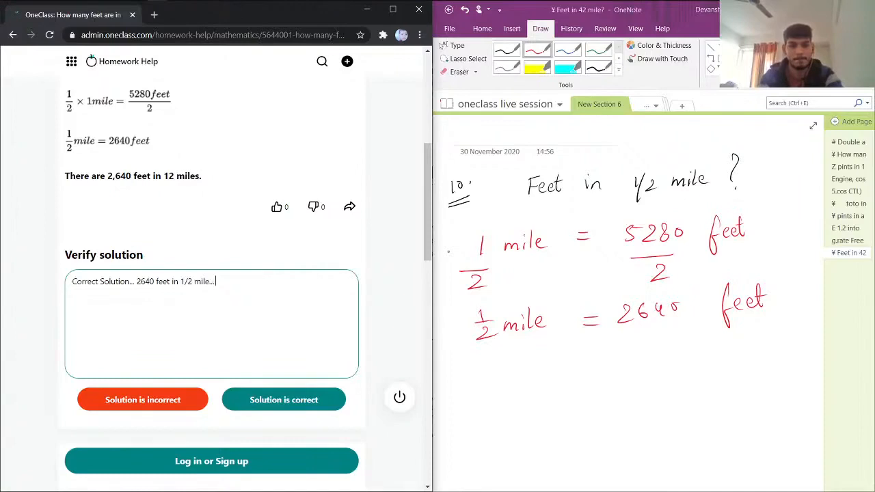
Step: Add "There is a typo where it states as 12 mile in the solution" to the comment
type("There is")
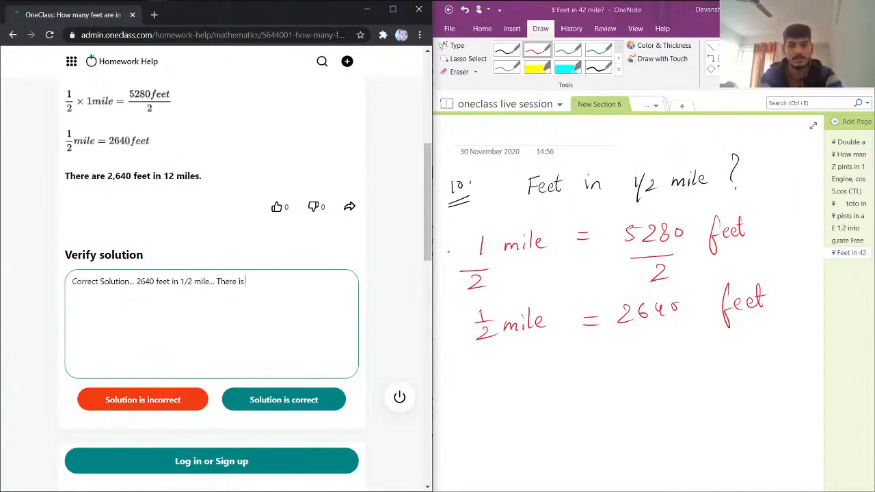
type("a typing error")
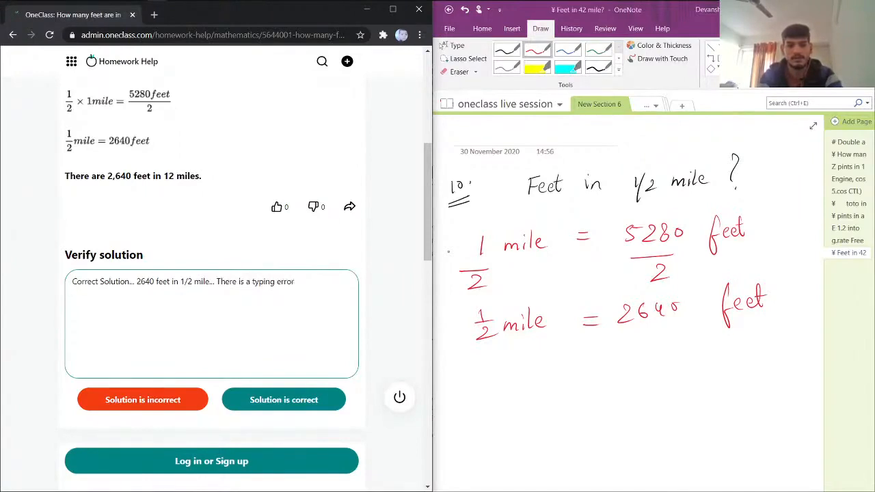
type("where")
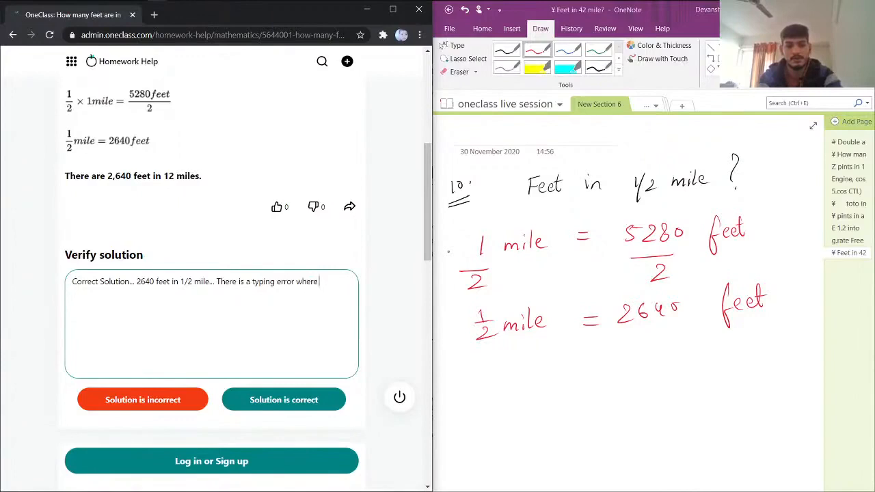
type("it states")
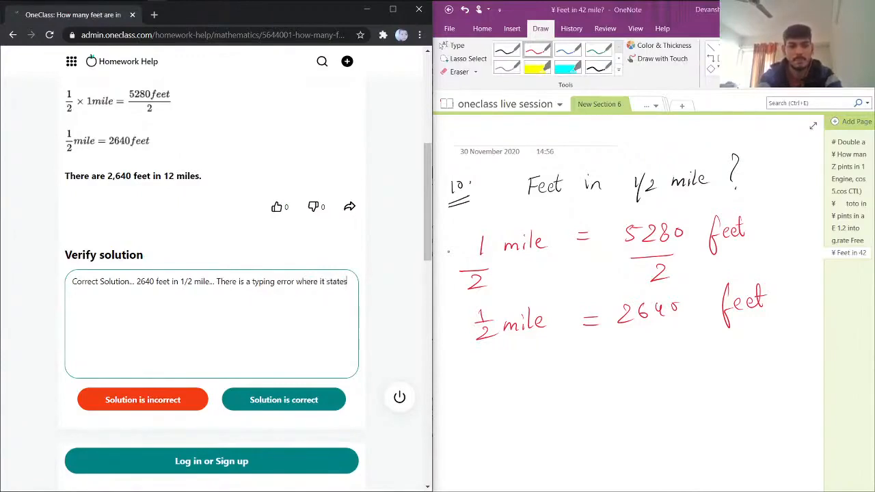
type("as 12")
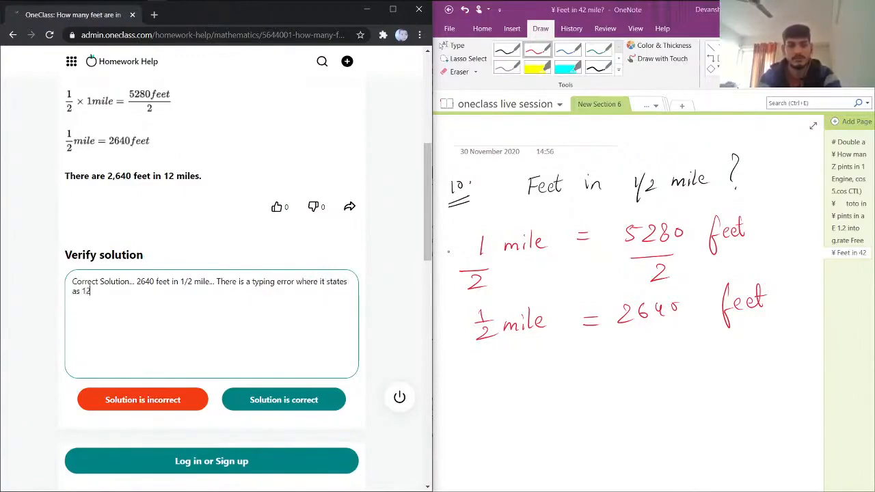
type("mile in th")
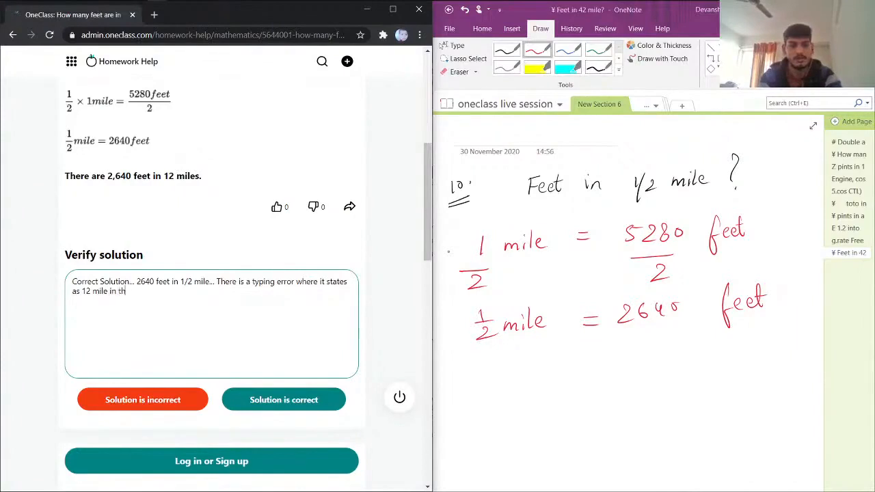
type("e solution, but the")
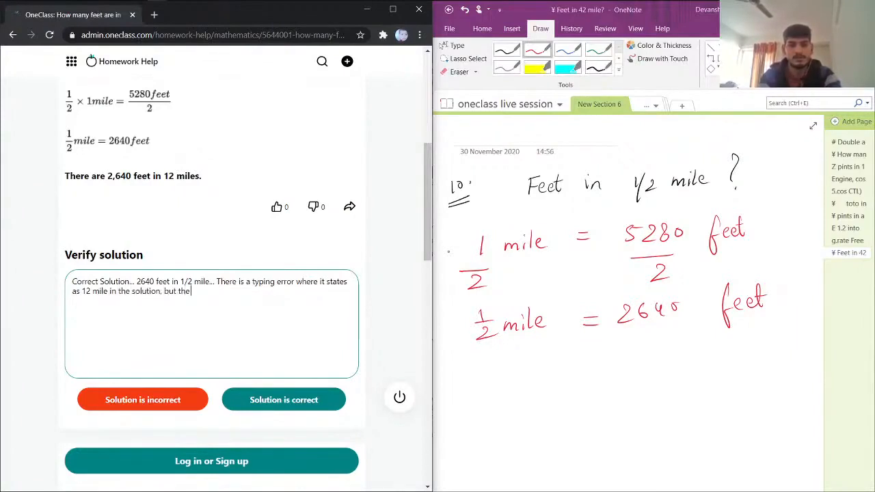
type("solutio")
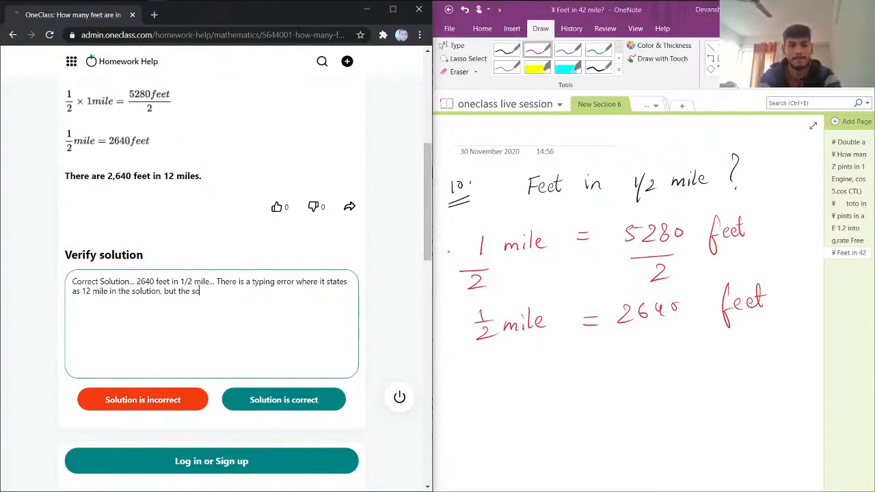
Step: Delete the stray trailing text, mark the solution correct, and open a blank page
key("Backspace")
type(".")
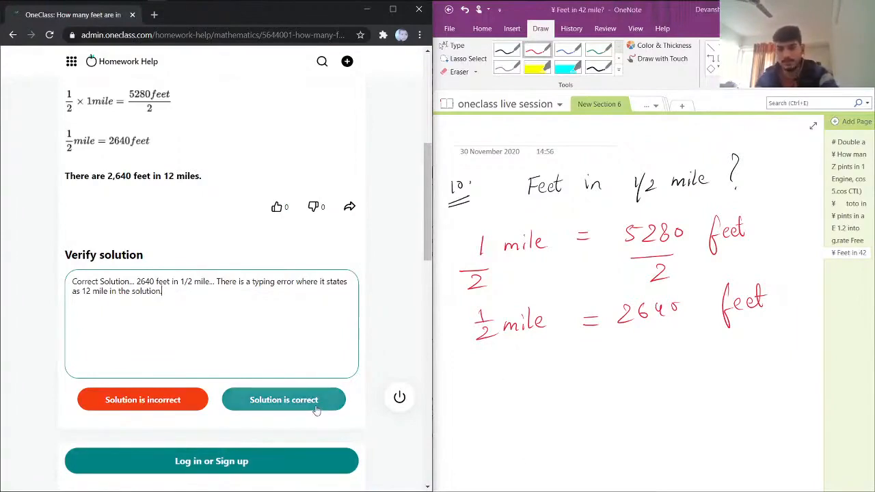
left_click(284, 400)
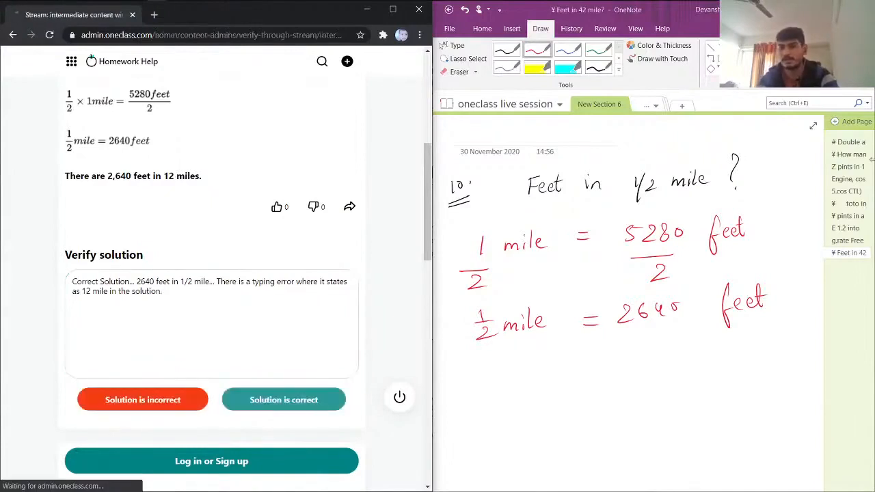
left_click(853, 121)
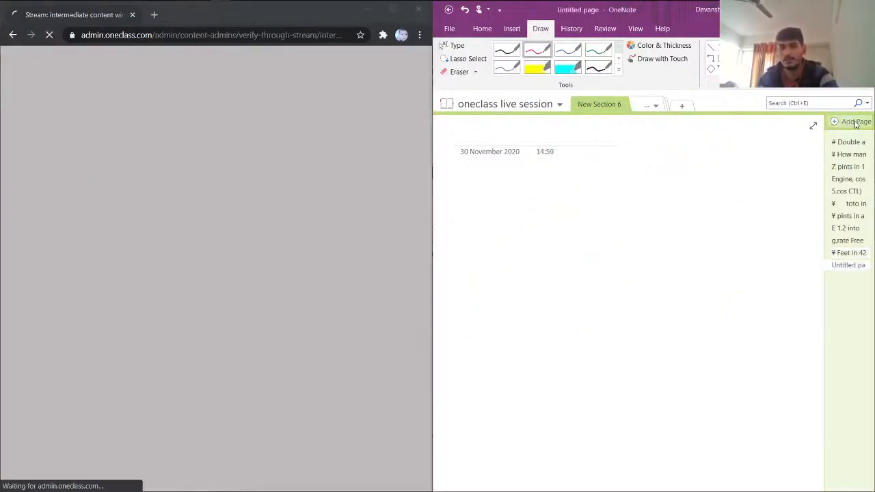